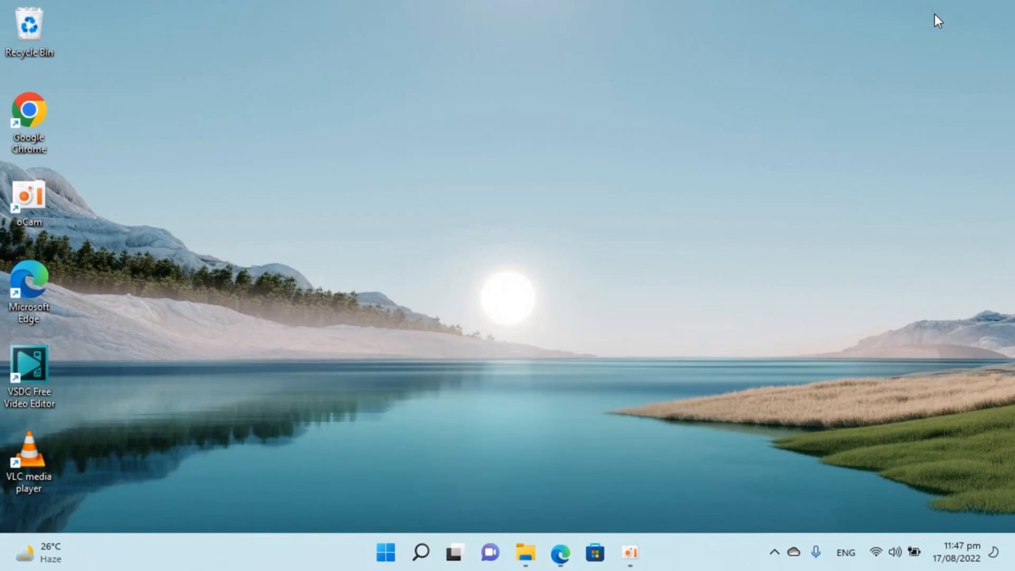
{"action": "mouse_move", "coordinate": [281, 197]}
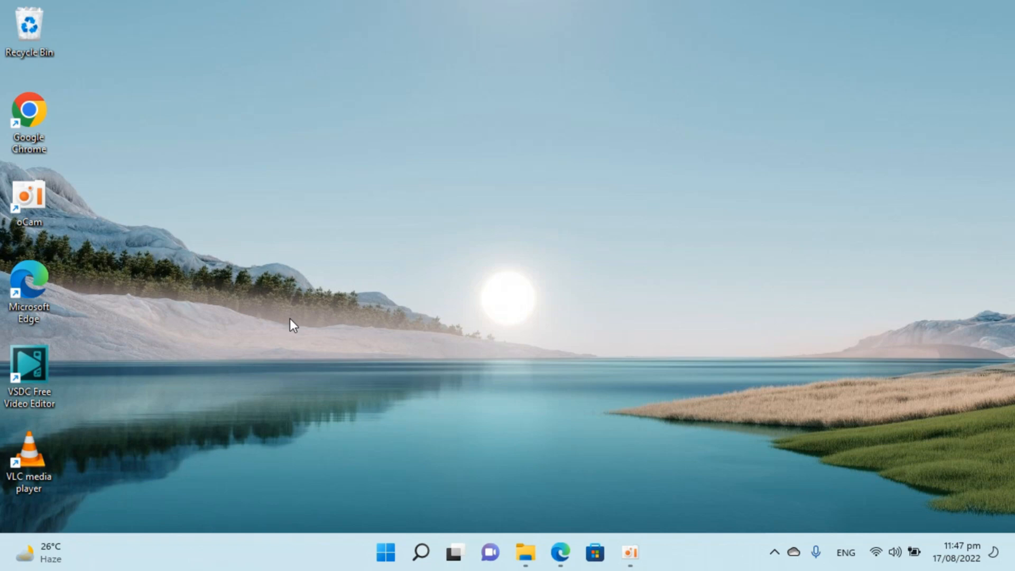
{"action": "mouse_move", "coordinate": [224, 149]}
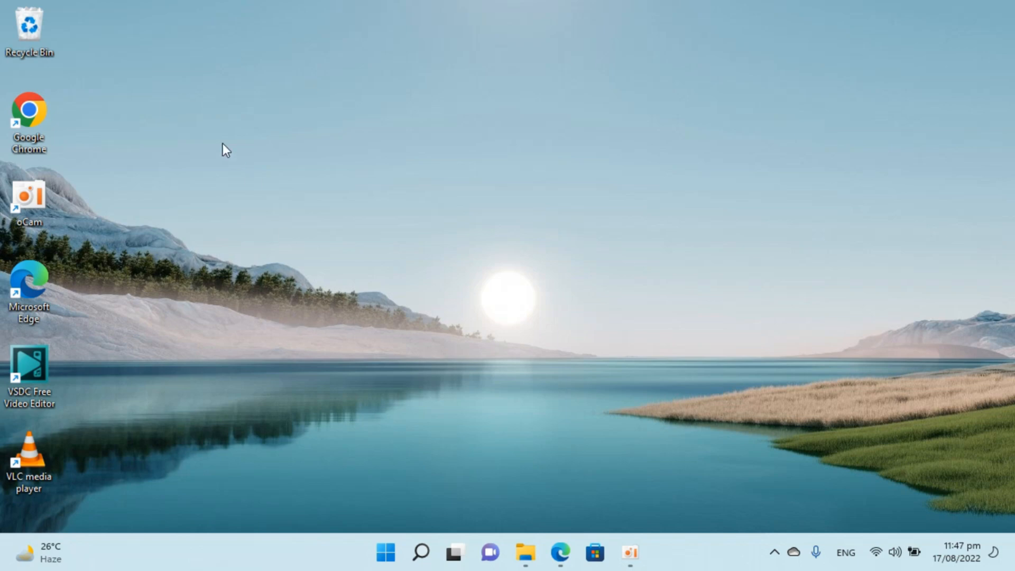
{"action": "mouse_move", "coordinate": [461, 204]}
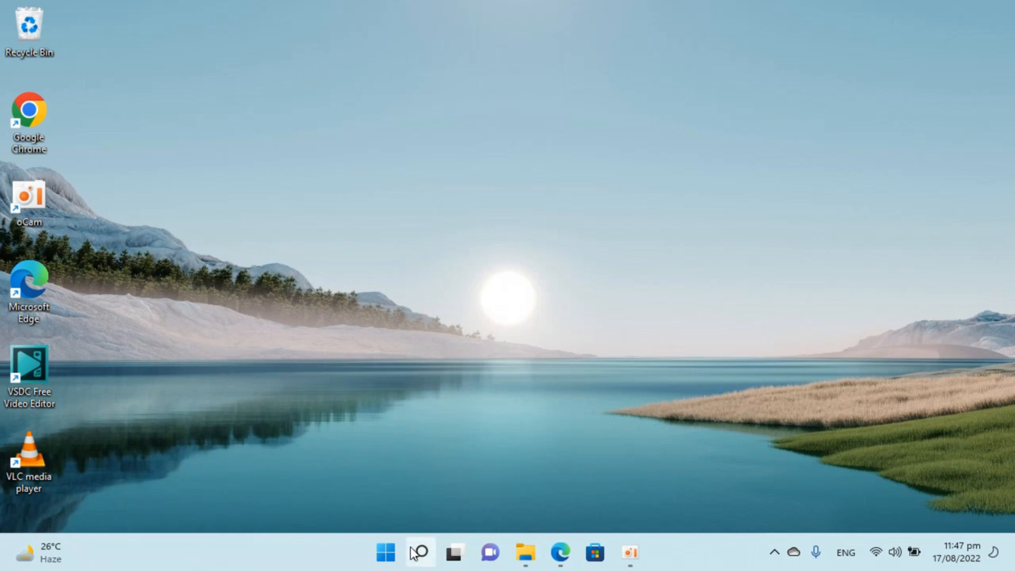
- Search 'sett' from the taskbar and launch the Settings app from the results
{"action": "left_click", "coordinate": [419, 553]}
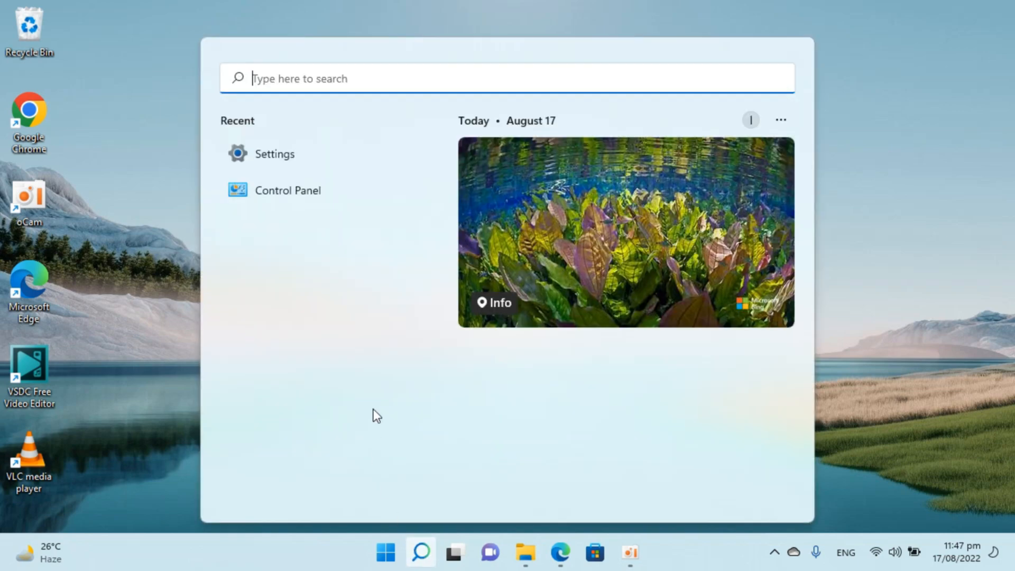
{"action": "type", "text": "set"}
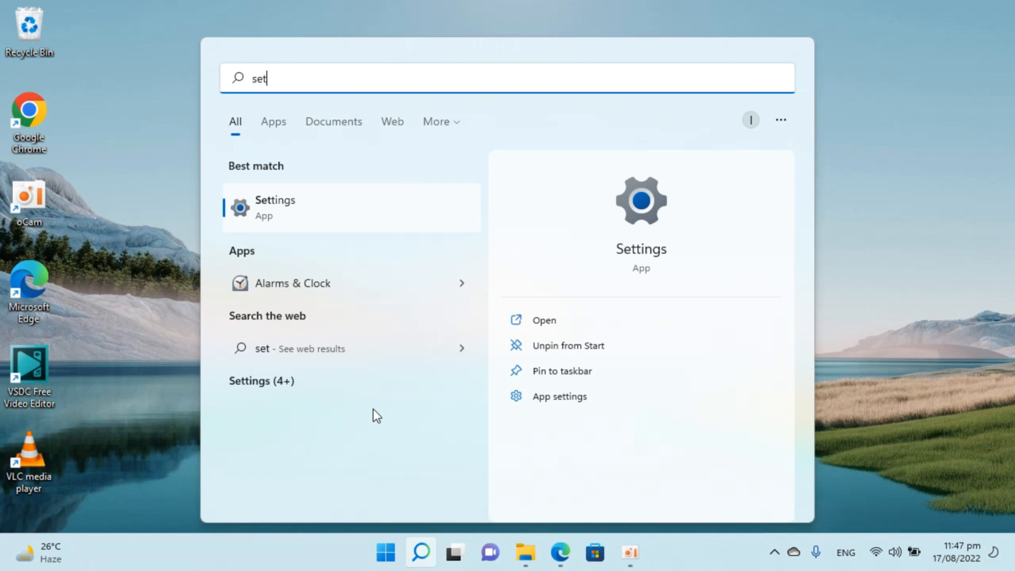
{"action": "type", "text": "t"}
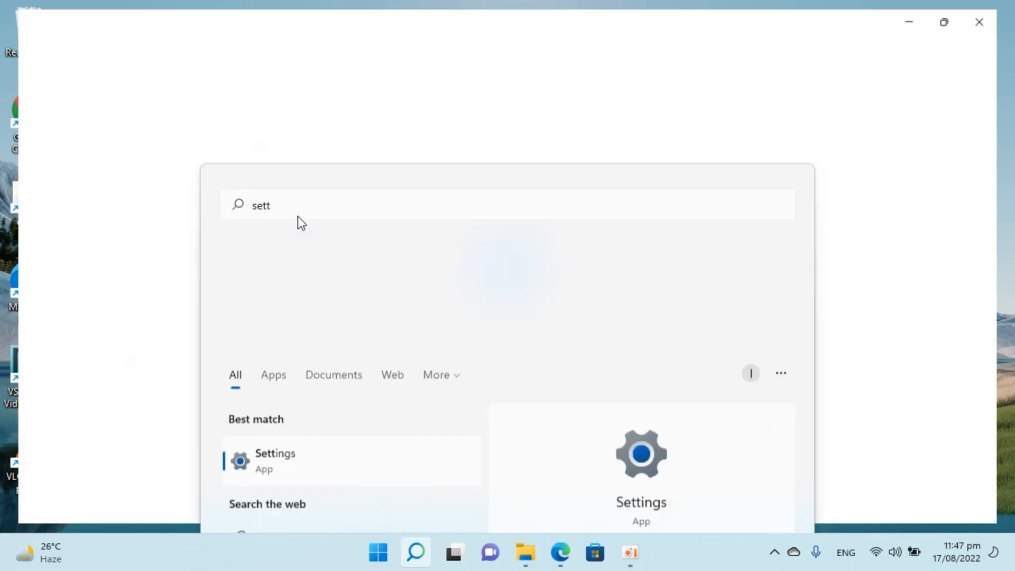
{"action": "left_click", "coordinate": [275, 460]}
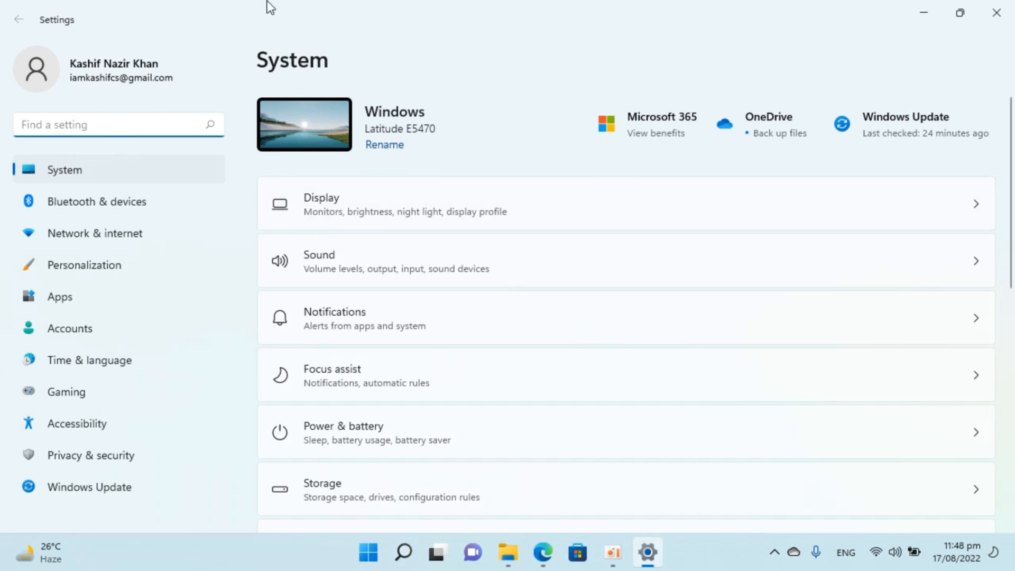
{"action": "mouse_move", "coordinate": [507, 252]}
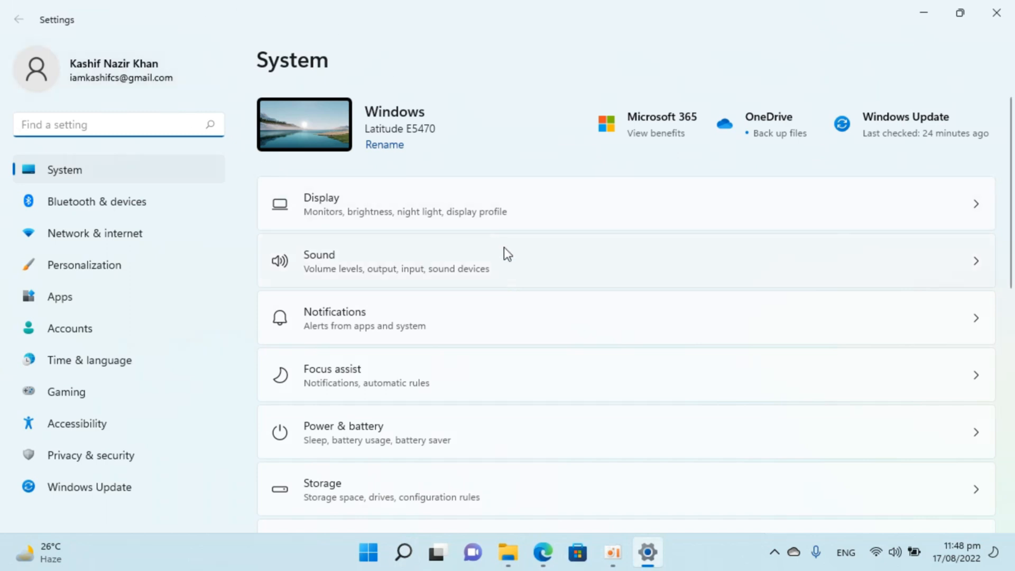
{"action": "mouse_move", "coordinate": [396, 502]}
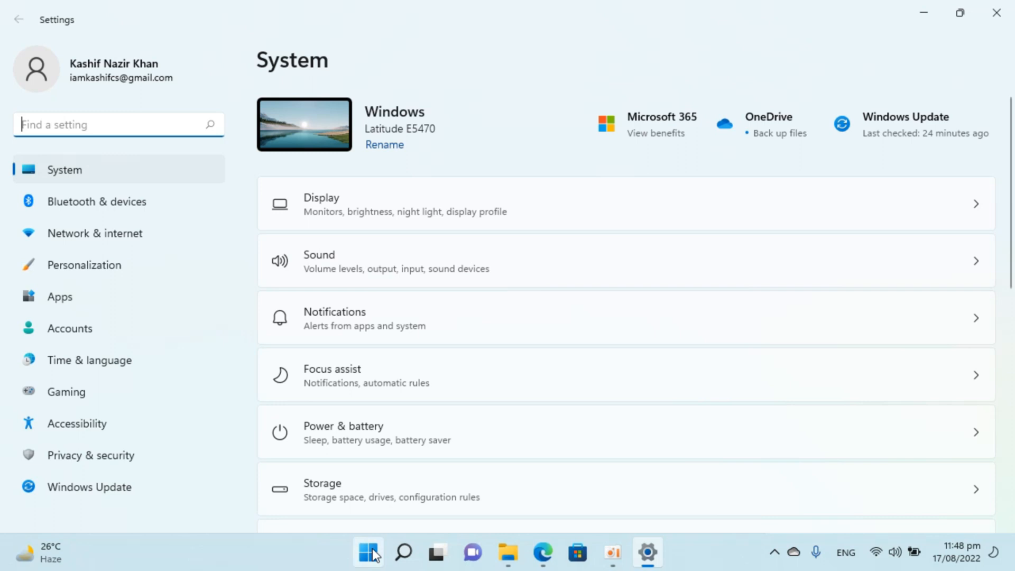
- Go to the Personalization page from the Settings sidebar
{"action": "right_click", "coordinate": [367, 552]}
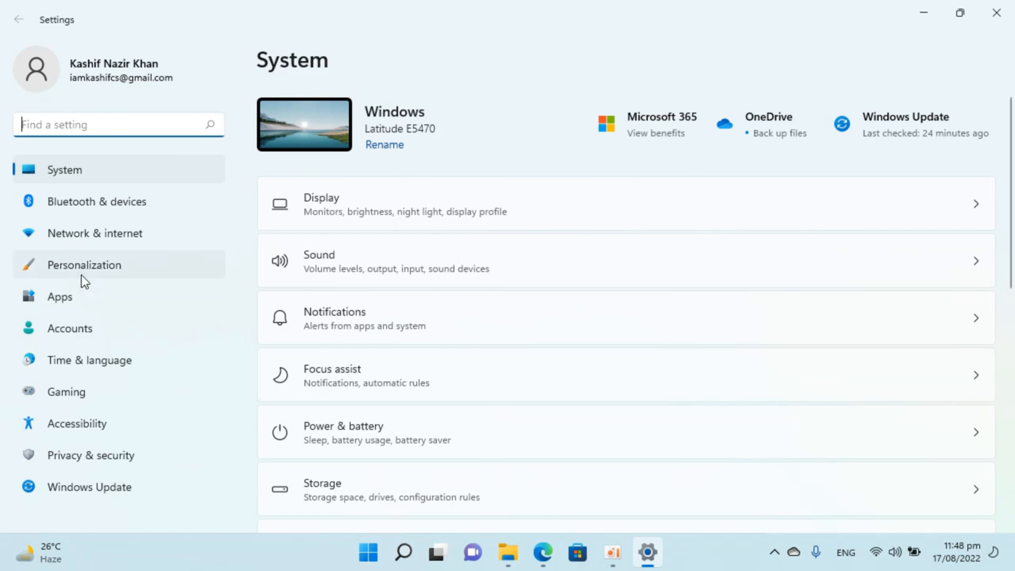
{"action": "left_click", "coordinate": [84, 264]}
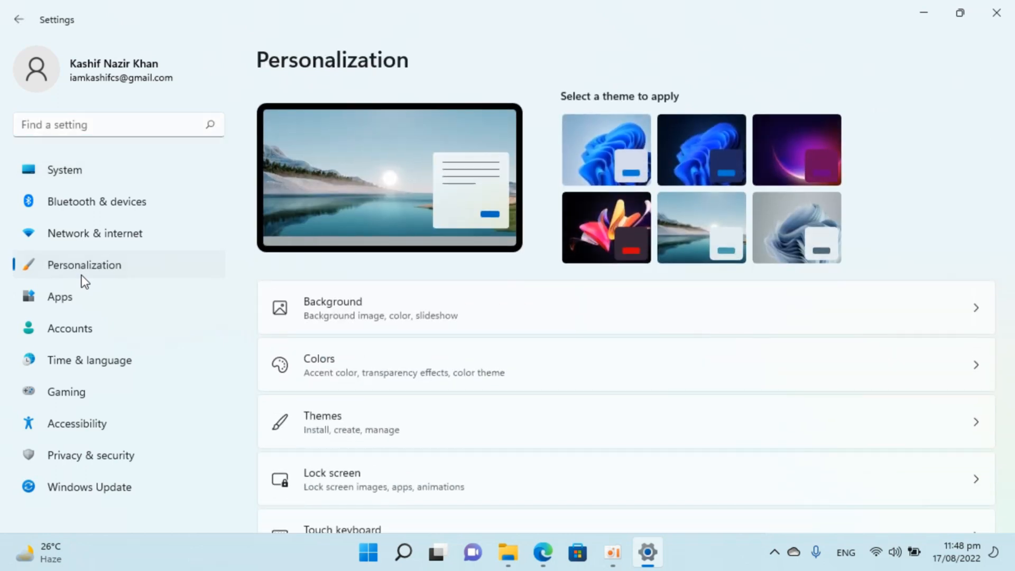
{"action": "mouse_move", "coordinate": [378, 421]}
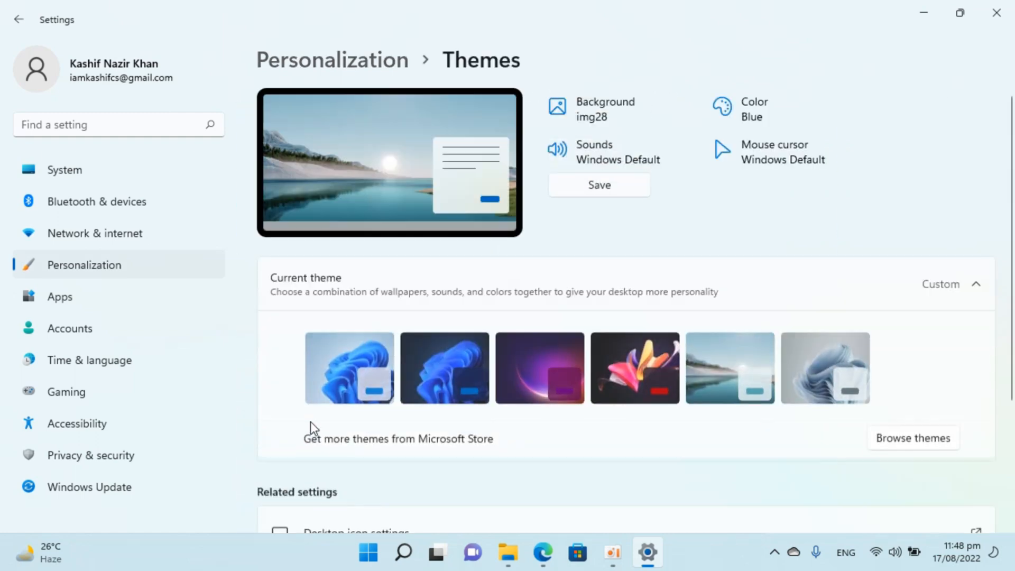
- Scroll the Themes page down to its Related settings section
{"action": "scroll", "scroll_direction": "down", "scroll_amount": 3}
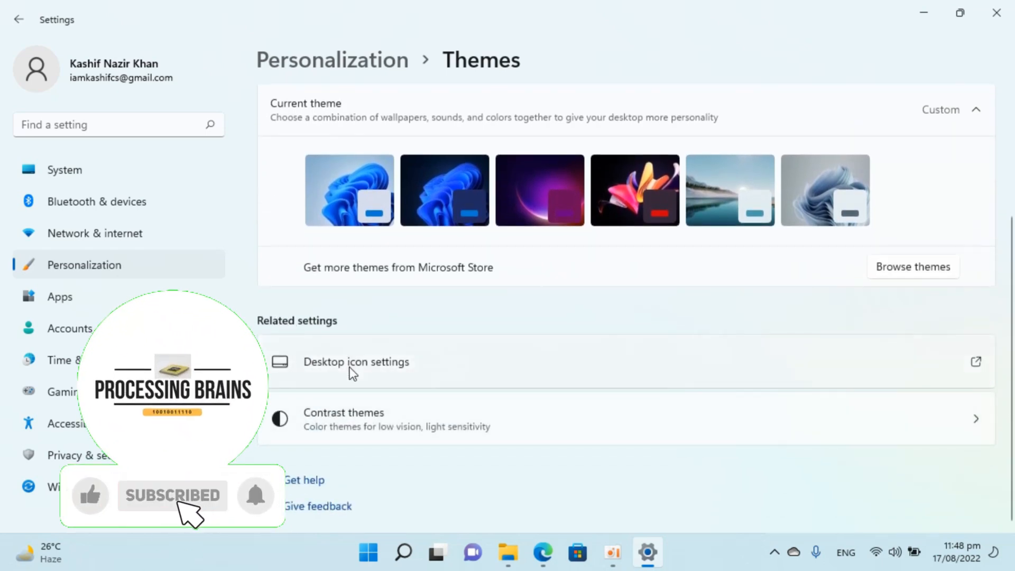
- Enable the Computer icon in Desktop Icon Settings so This PC appears on the desktop
{"action": "left_click", "coordinate": [356, 362]}
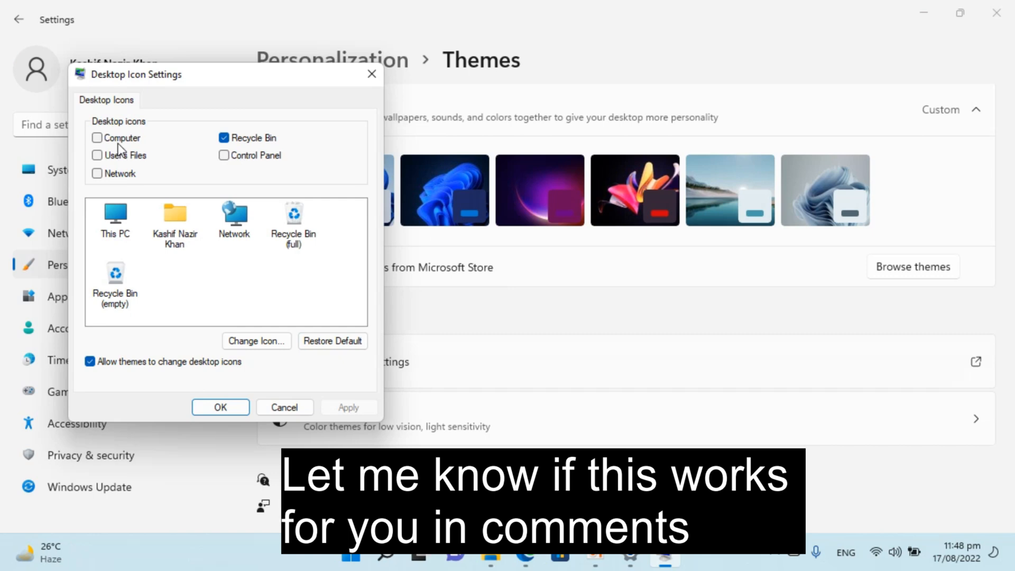
{"action": "left_click", "coordinate": [98, 137]}
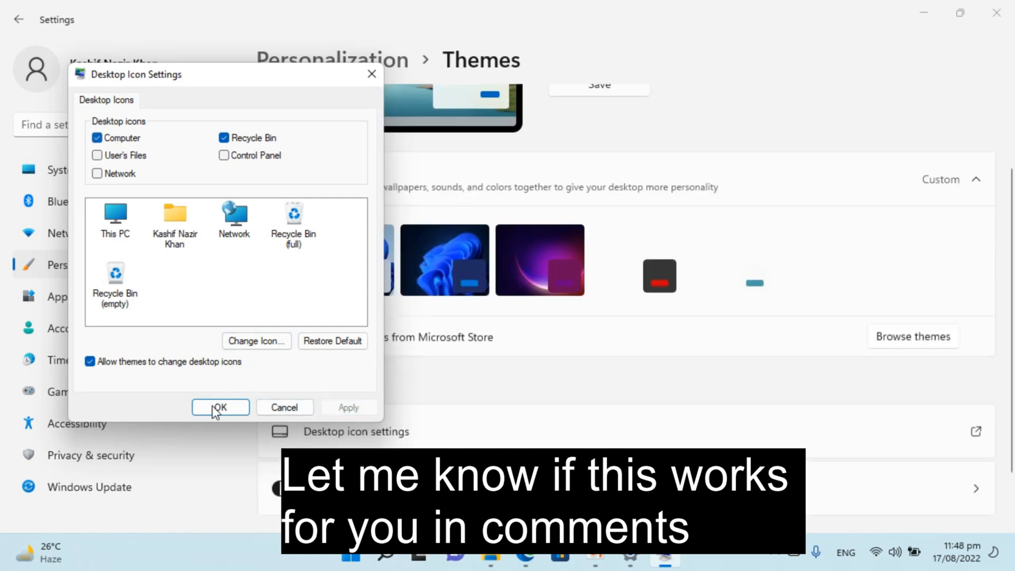
{"action": "left_click", "coordinate": [220, 407]}
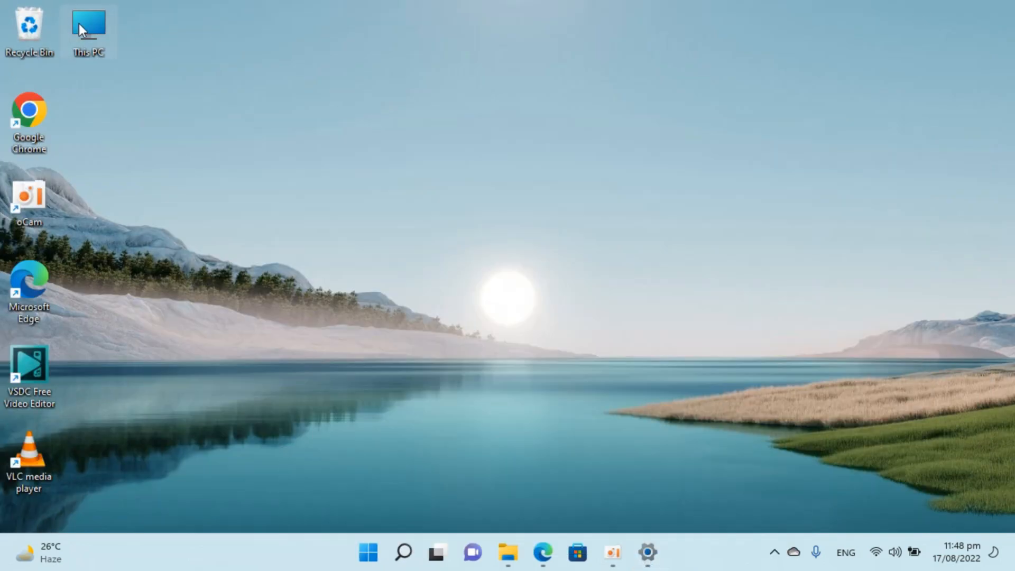
- Open the new This PC desktop icon in File Explorer via its context menu
{"action": "right_click", "coordinate": [89, 29]}
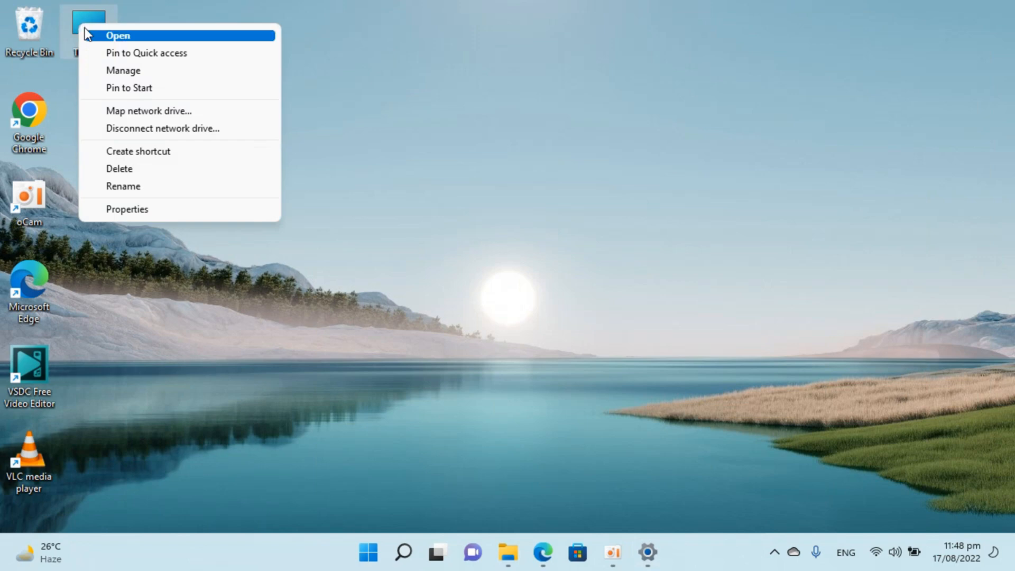
{"action": "left_click", "coordinate": [117, 35]}
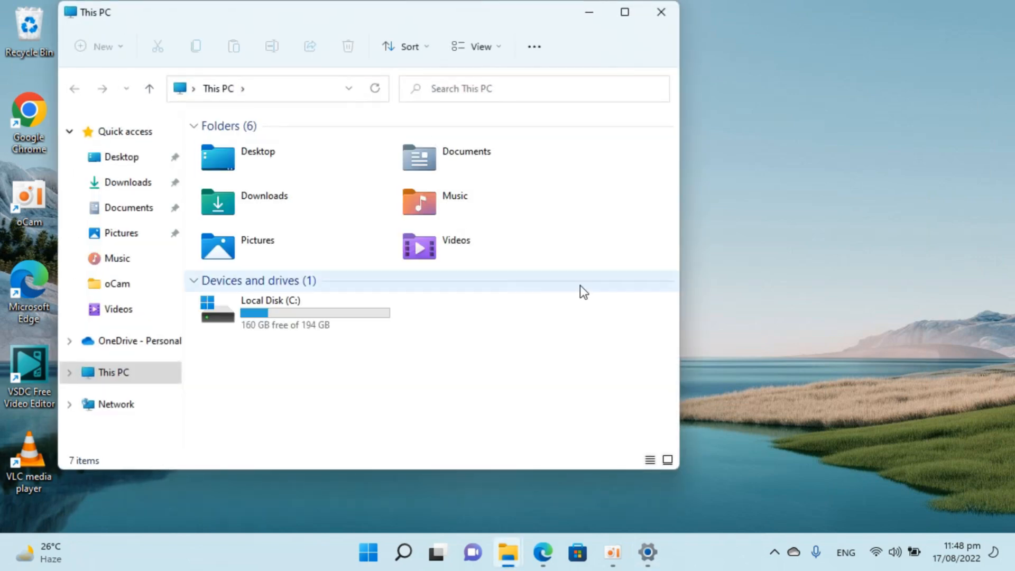